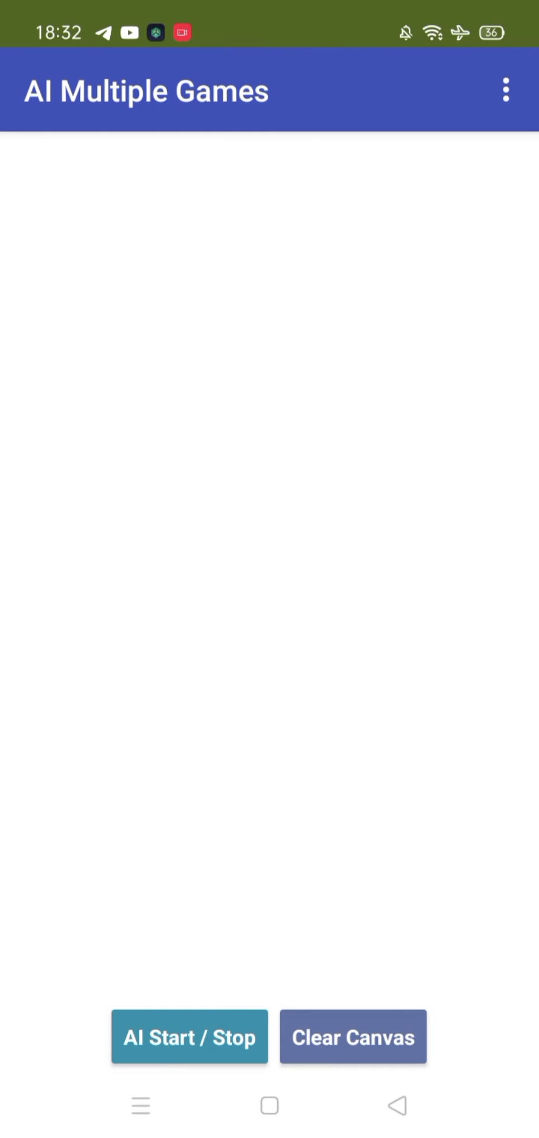
# - Start the AI to generate a word search puzzle with CIRCLE in the top row
pyautogui.click(189, 1037)
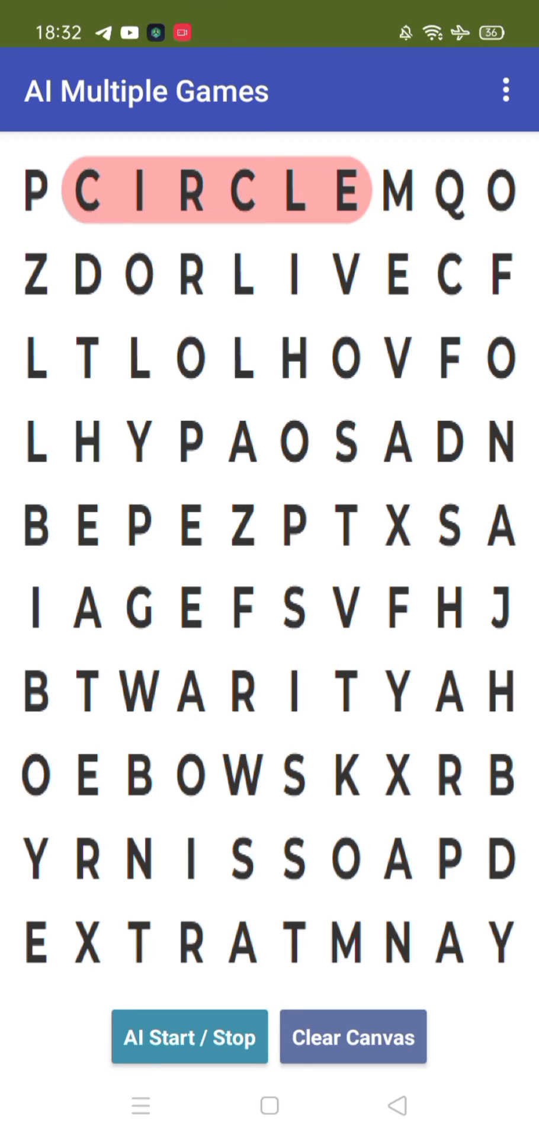
# - Loop letters in the middle of the grid, then generate the spot-the-difference park scenes
pyautogui.moveTo(327, 356); pyautogui.dragTo(312, 581)
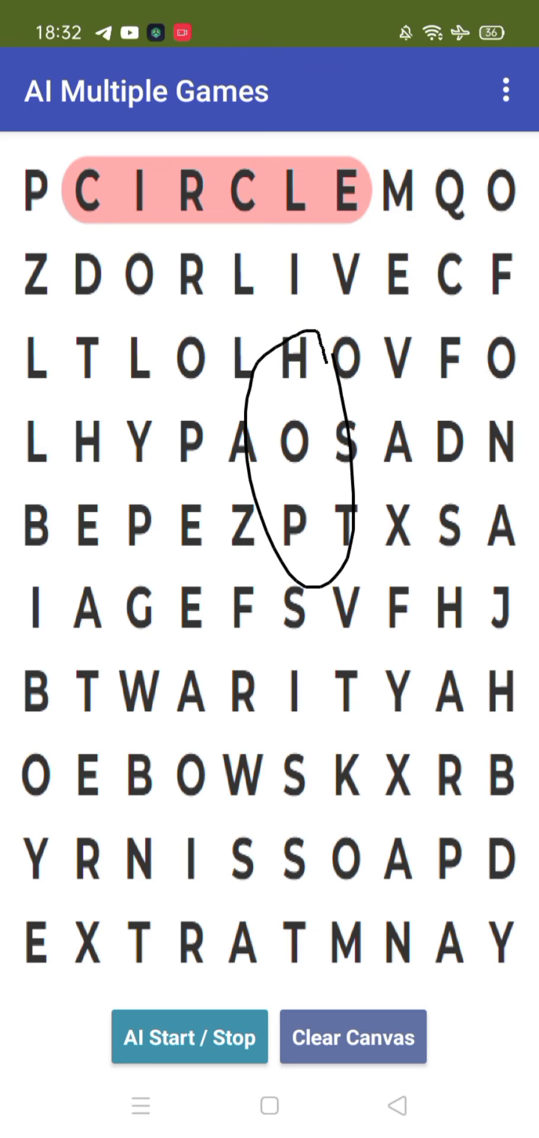
pyautogui.click(353, 1037)
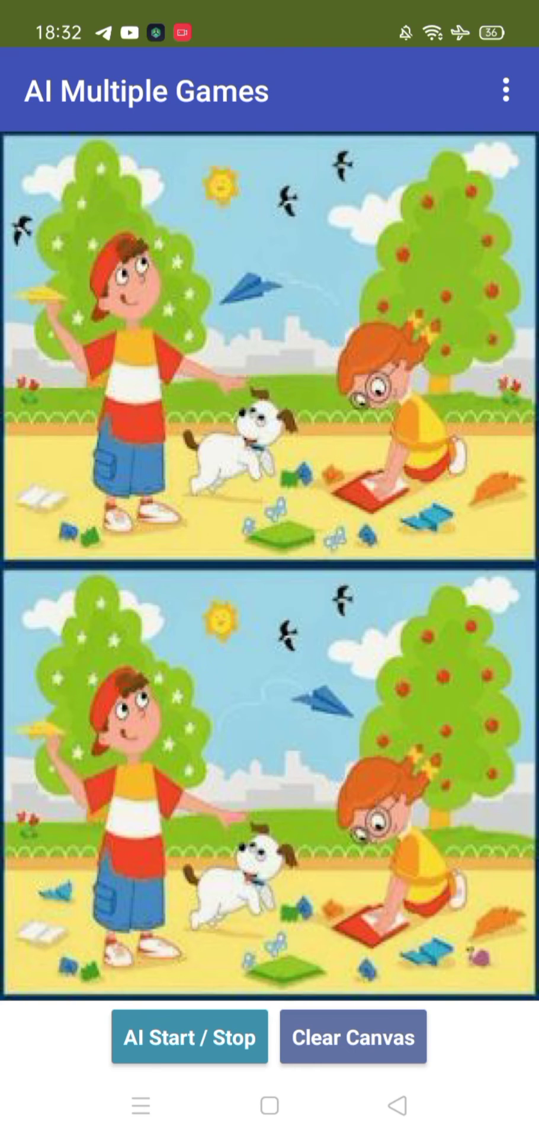
# - Mark the upper-left bird in the park scenes, then clear the drawn circles
pyautogui.click(64, 285)
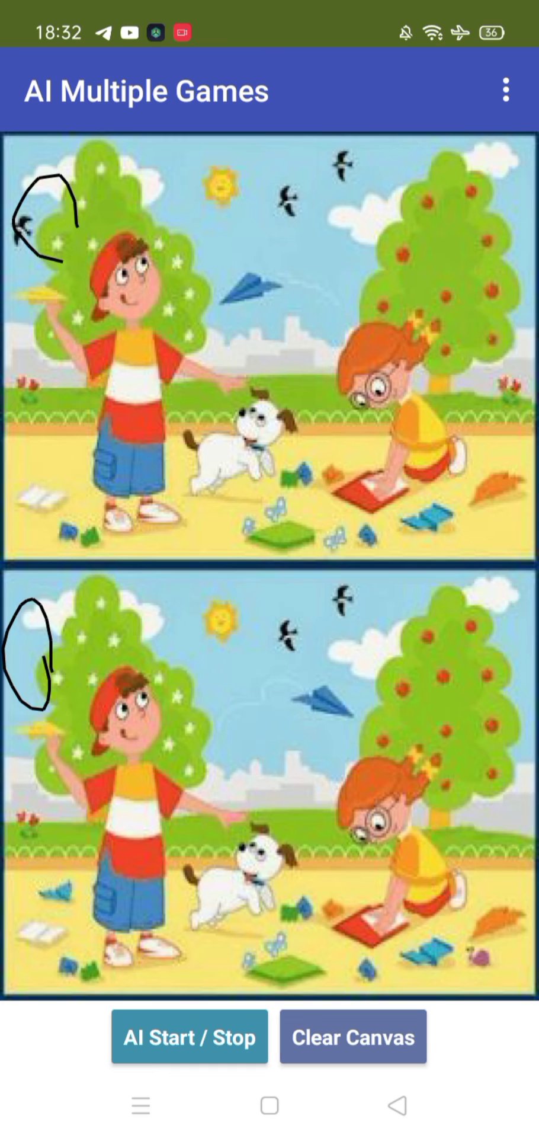
pyautogui.click(352, 1036)
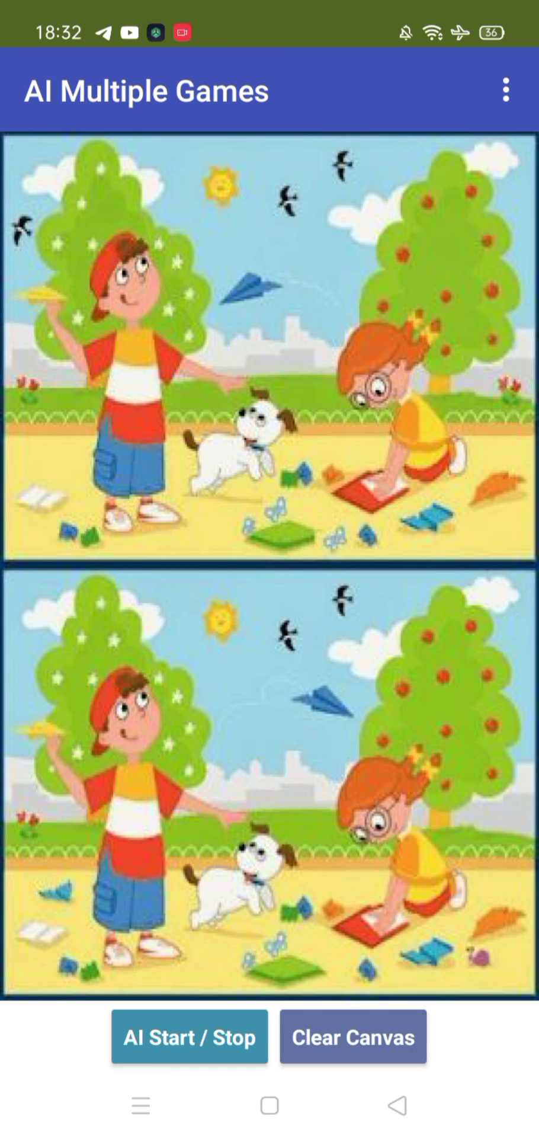